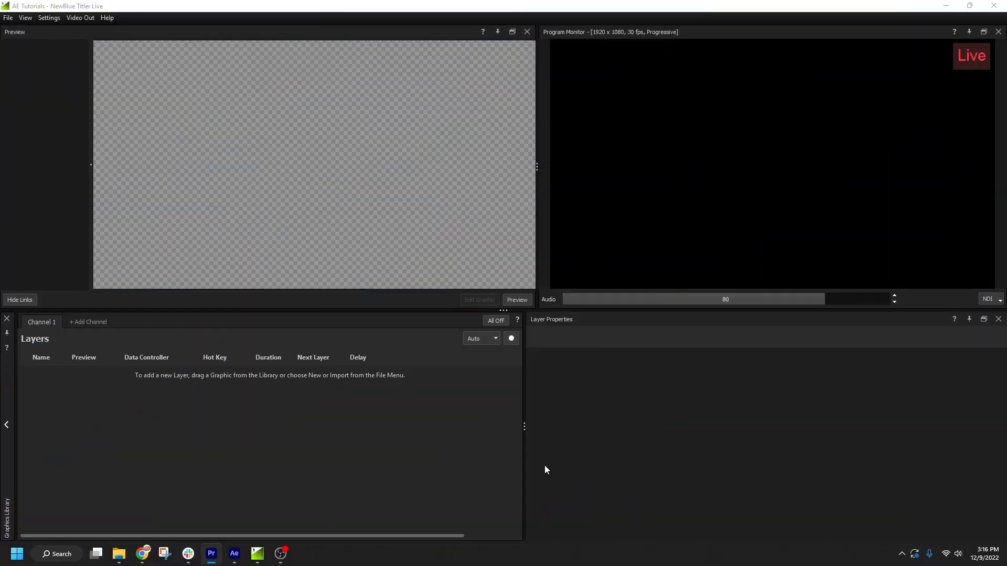
mouse_move(316, 383)
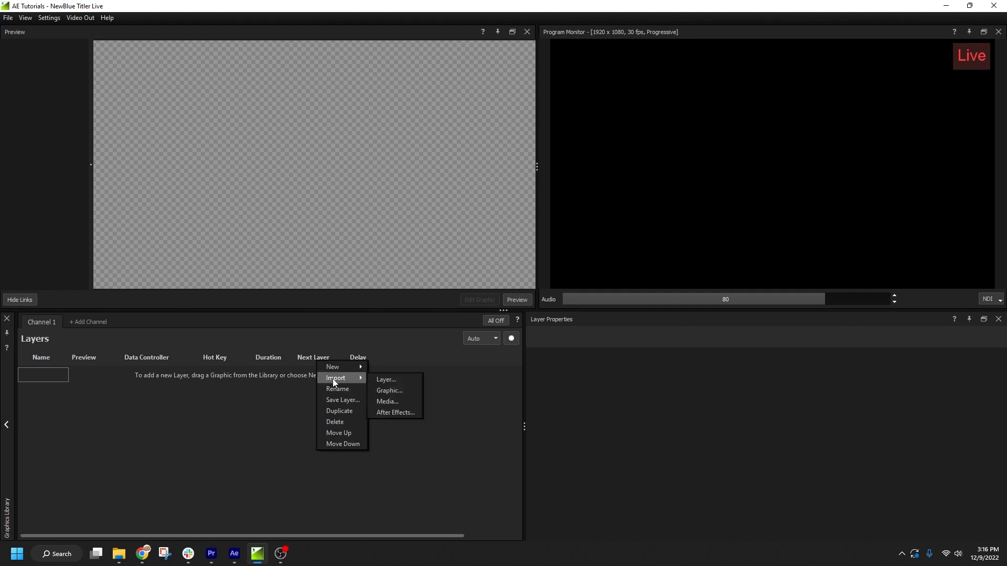
Import the Alavara LowerThird A After Effects project as a layer with Name and Subtitle fields
left_click(396, 412)
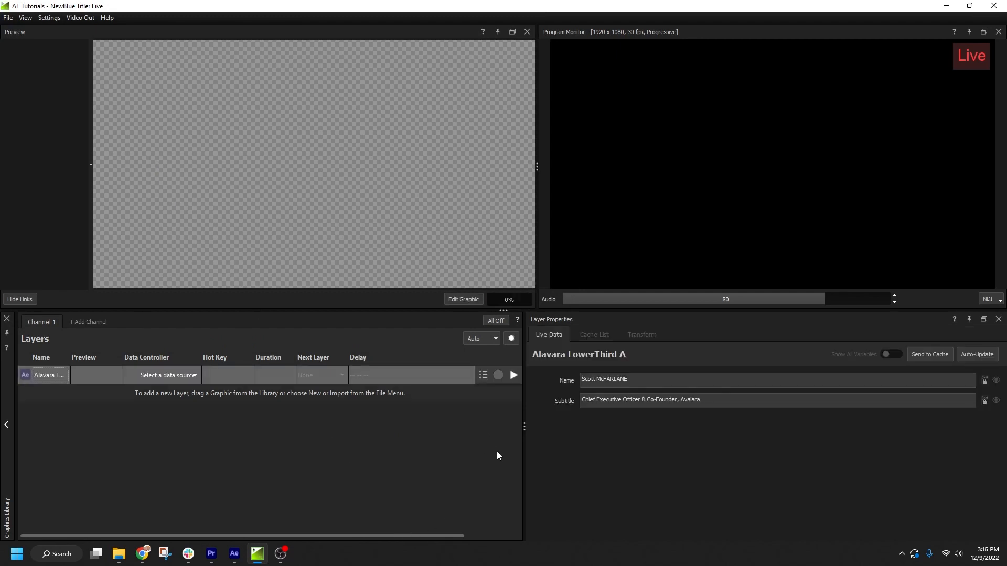
Render the orange and teal lower-third layer in the Preview panel
left_click(513, 375)
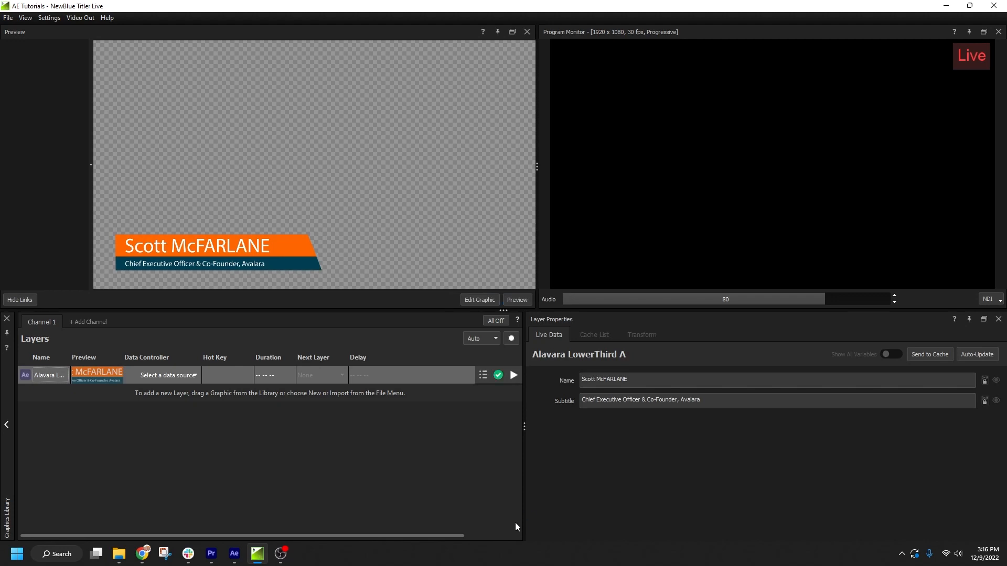
mouse_move(136, 485)
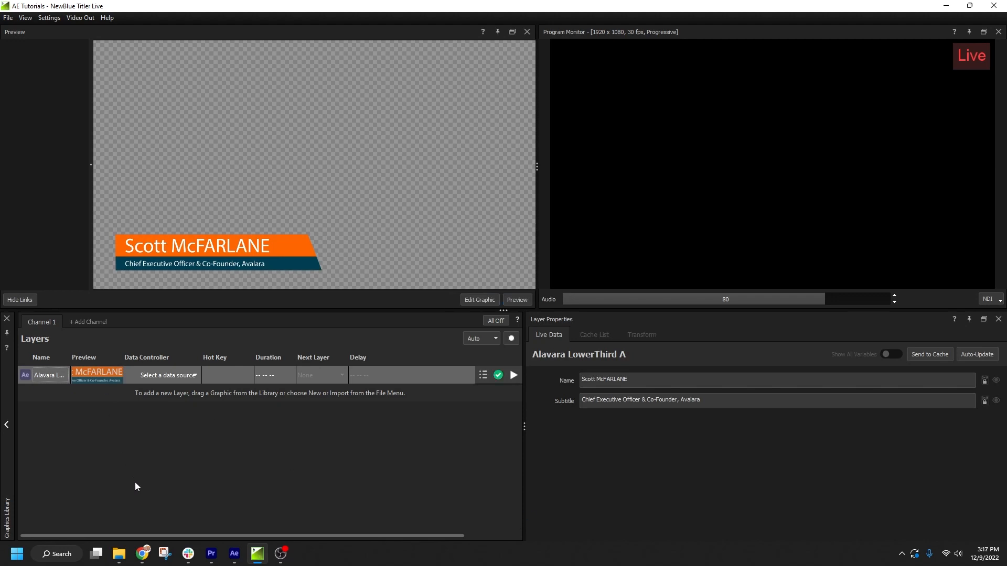
mouse_move(136, 497)
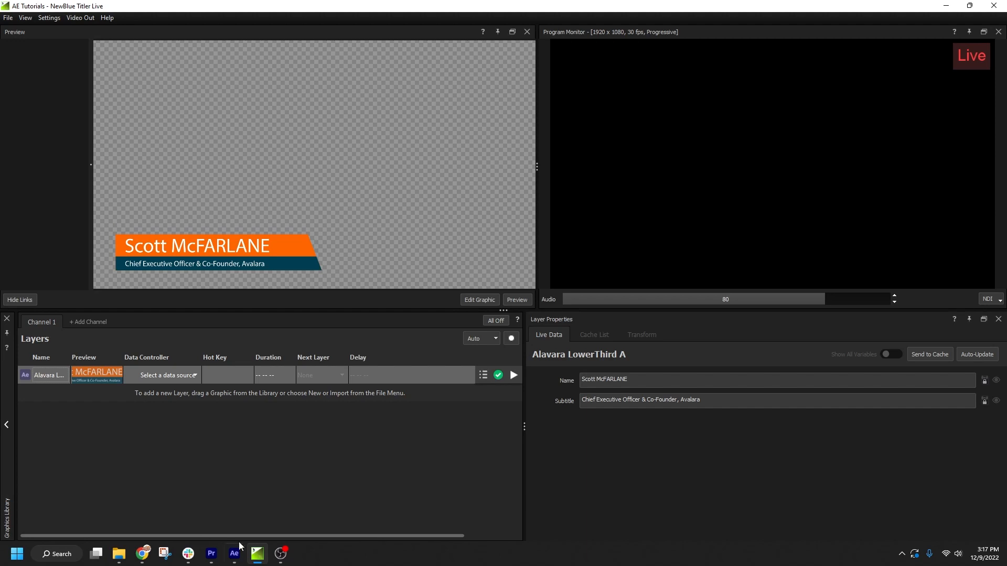
mouse_move(340, 483)
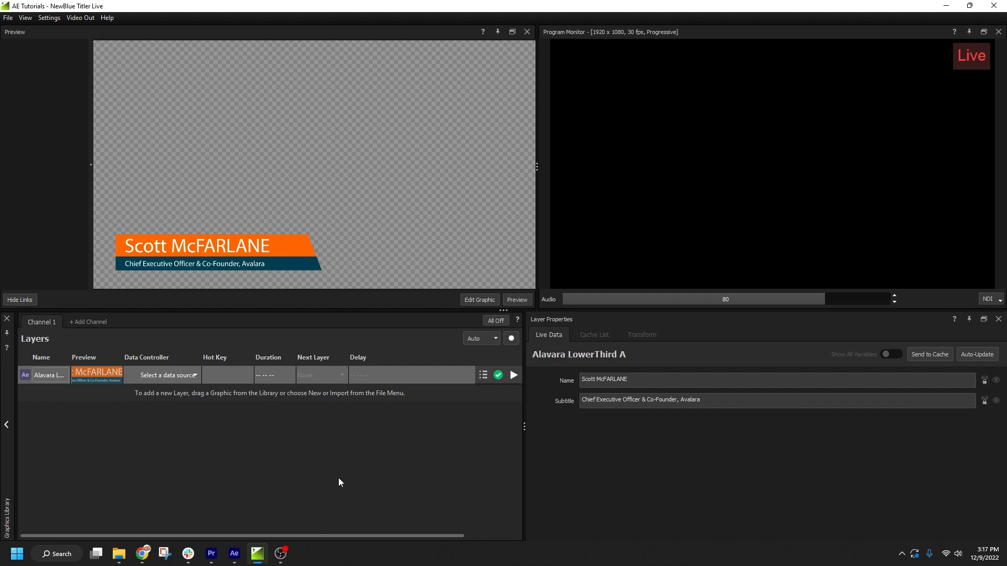
mouse_move(245, 471)
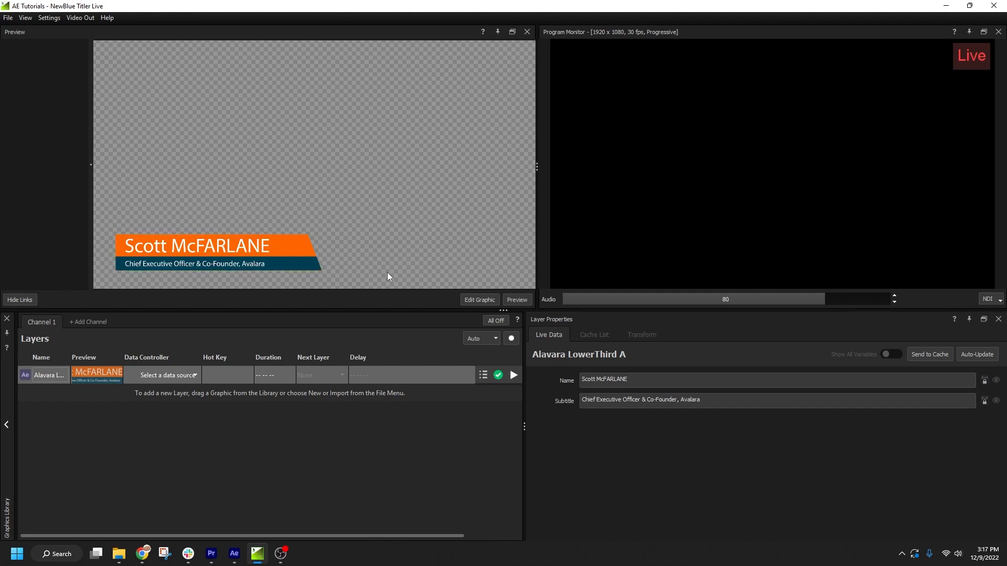
mouse_move(486, 475)
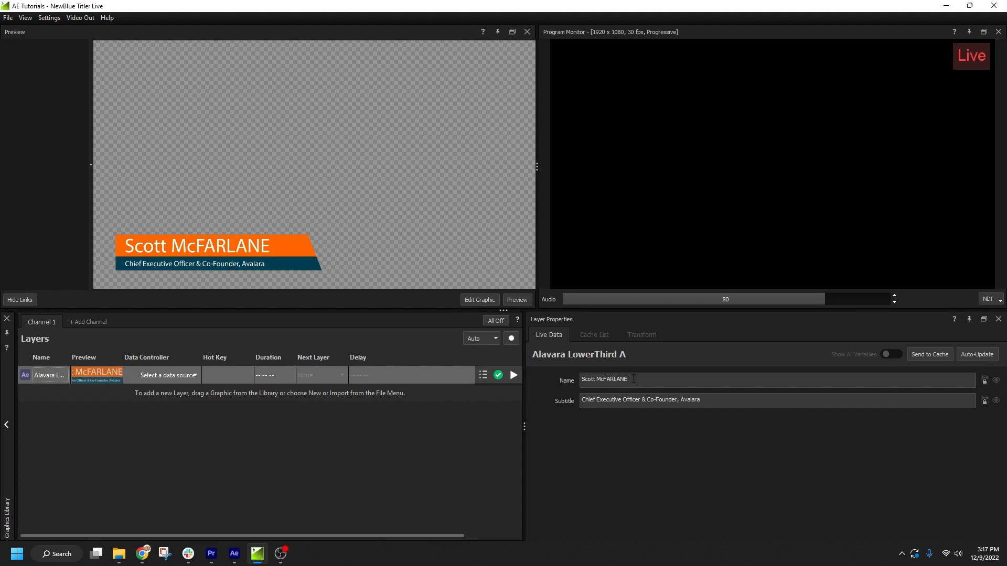
type("Caleb")
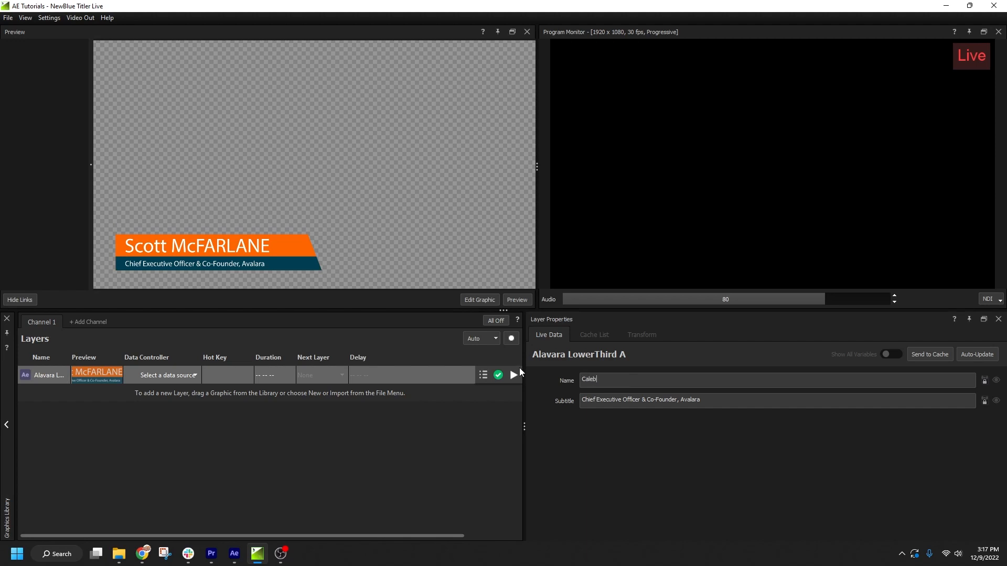
type("CHRISTOFER")
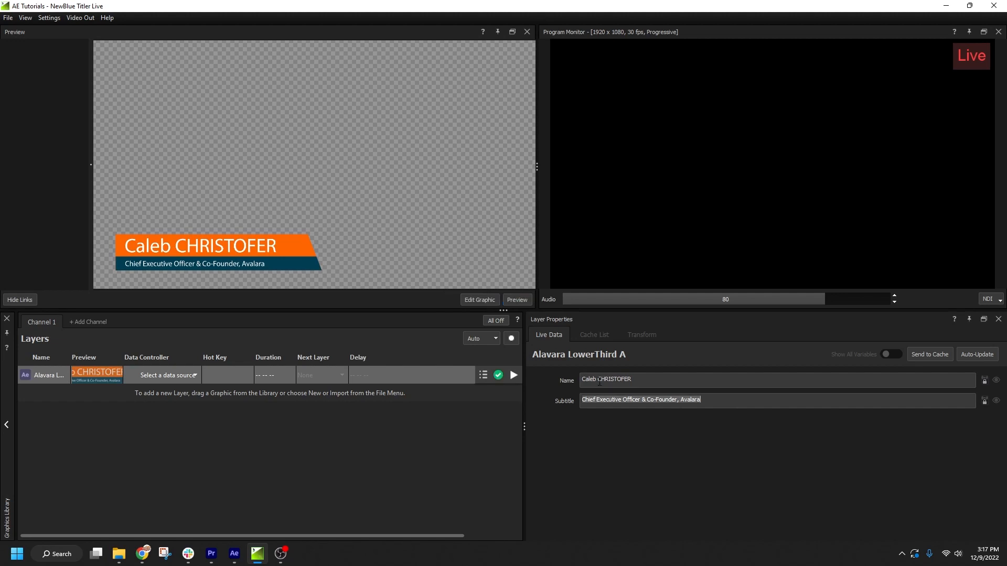
type("Product Manager")
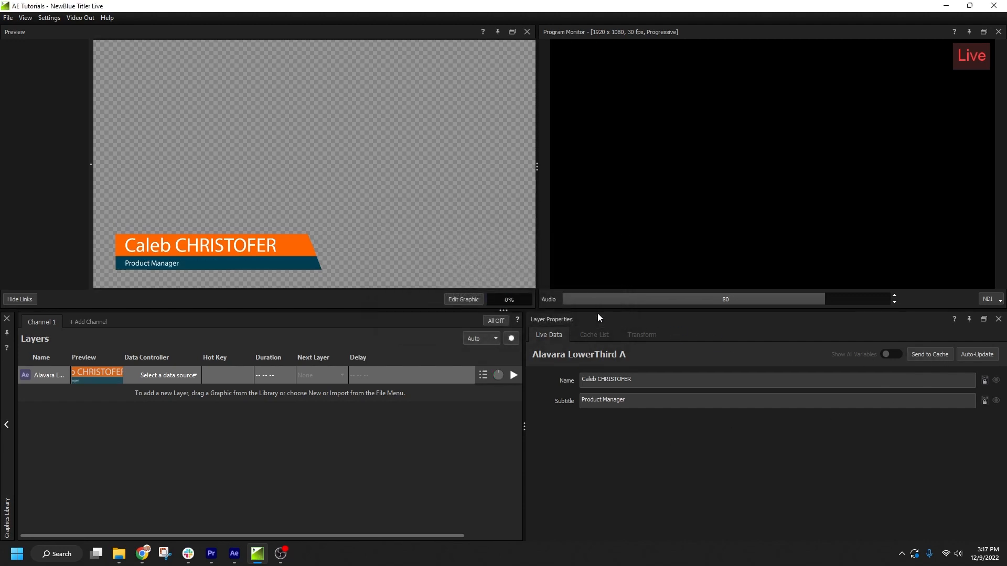
left_click(593, 335)
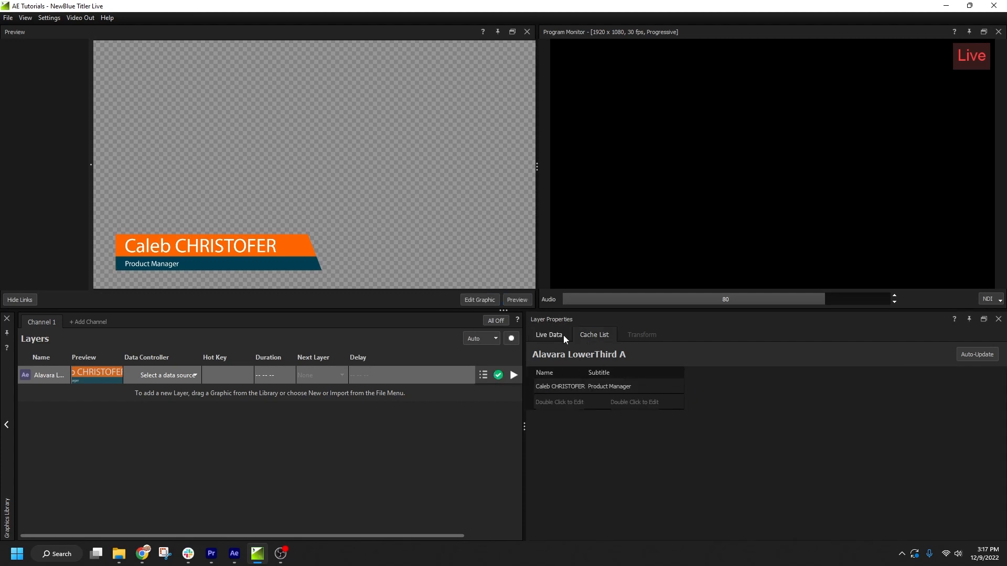
left_click(548, 334)
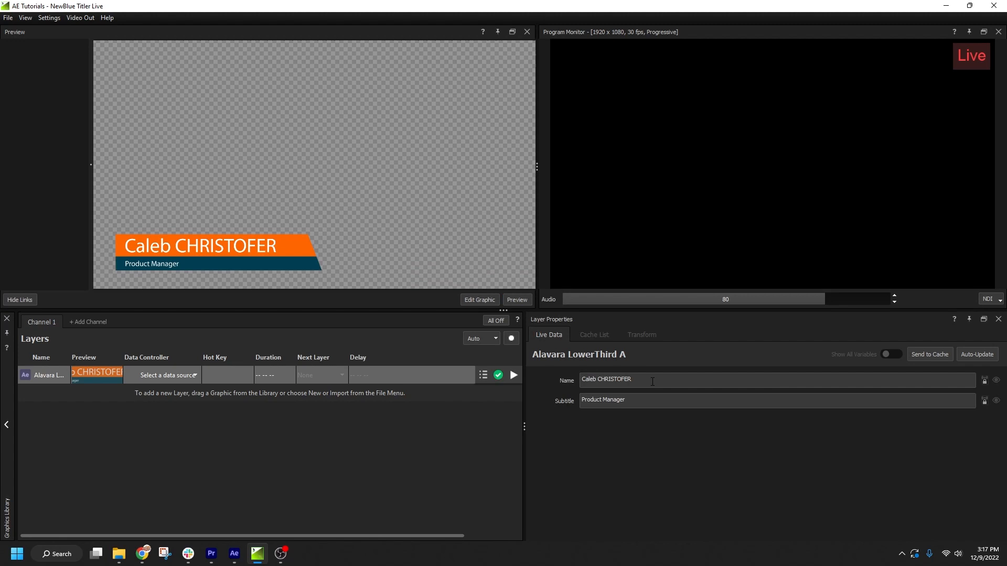
type("Naomi")
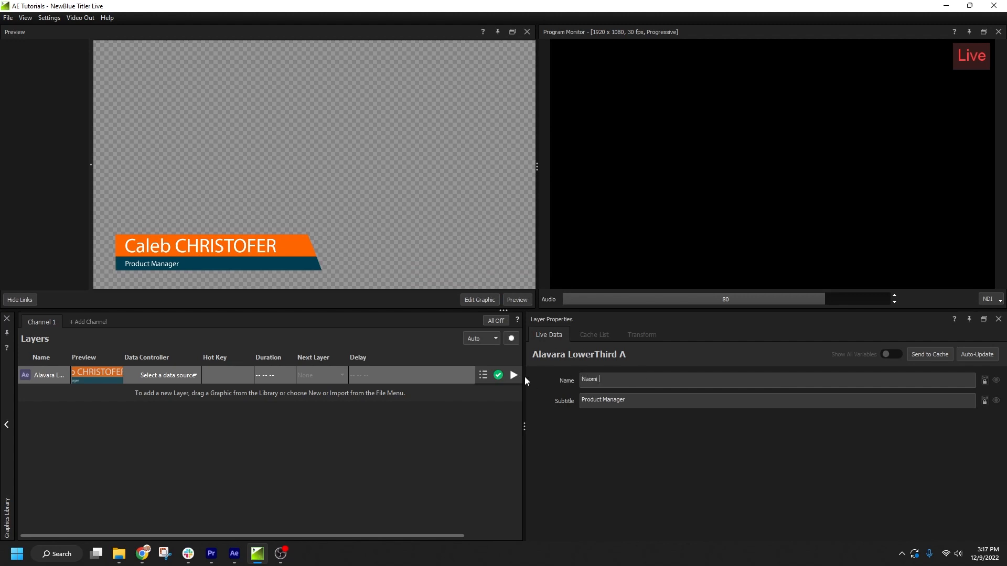
type("WELSH")
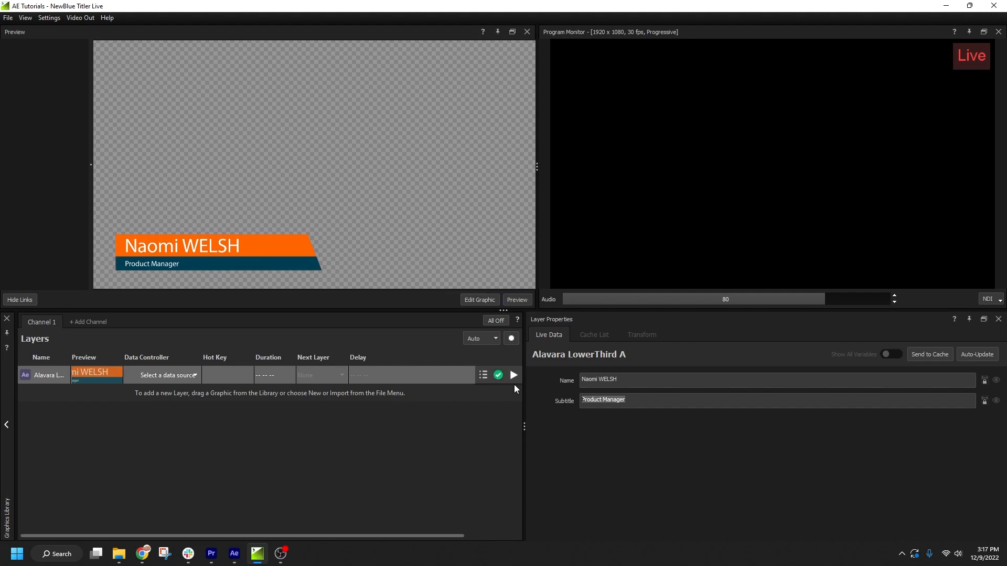
type("TEech Support M")
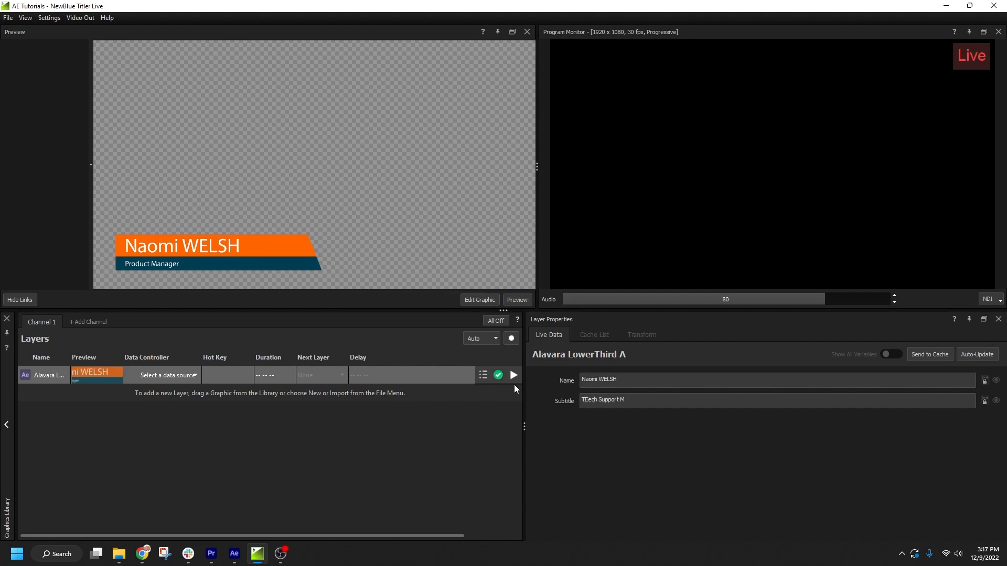
type("anager")
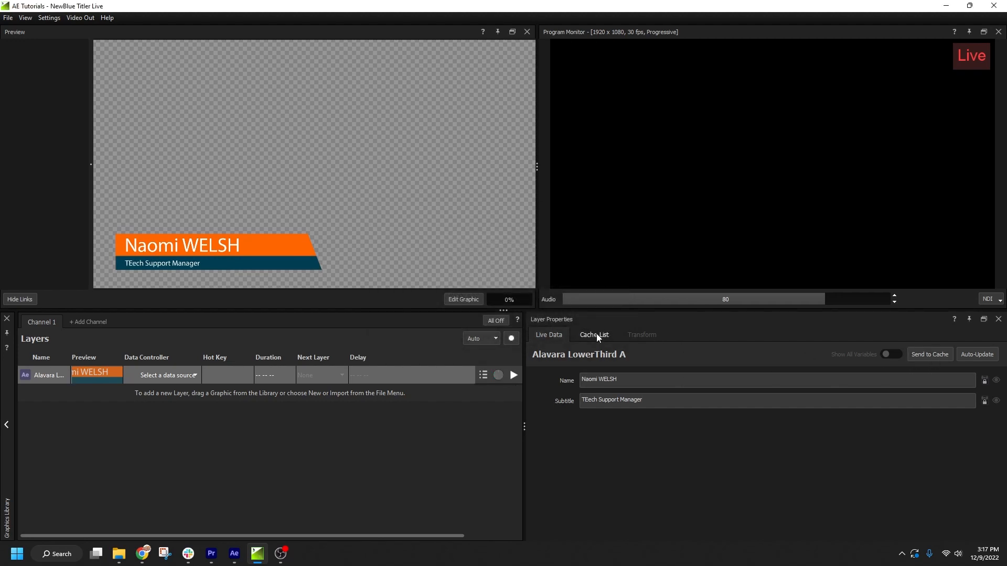
left_click(592, 335)
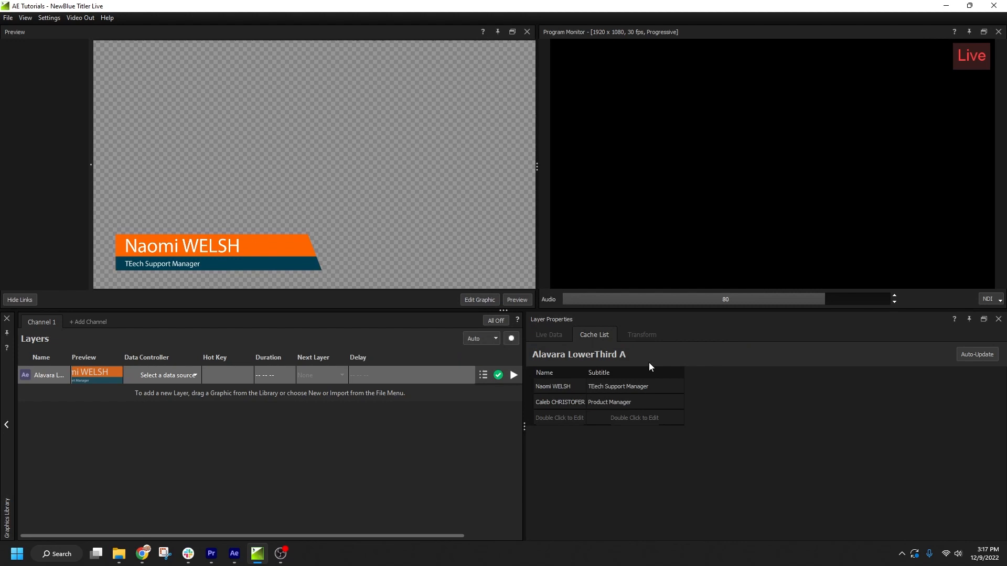
double_click(559, 418)
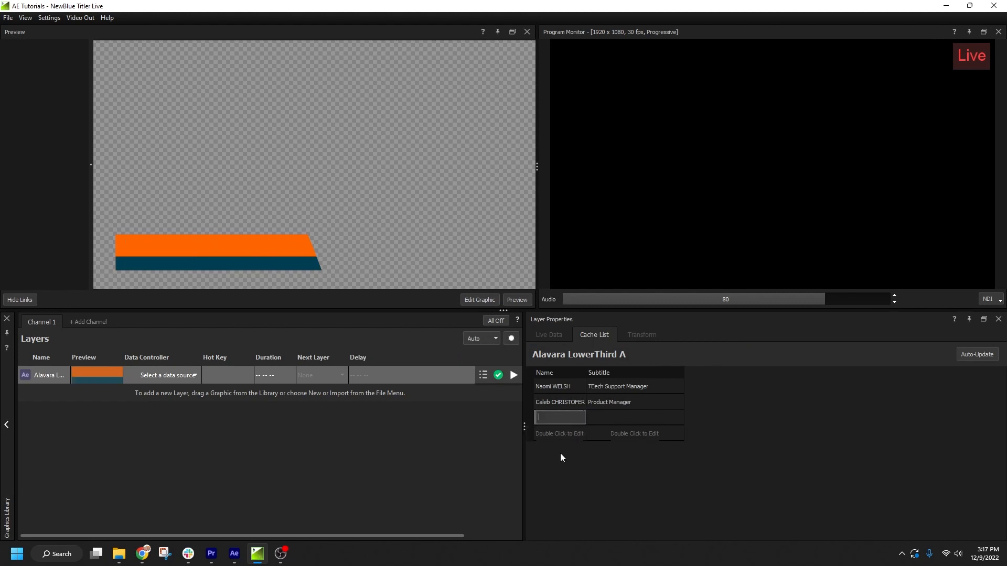
type("Mare CARE")
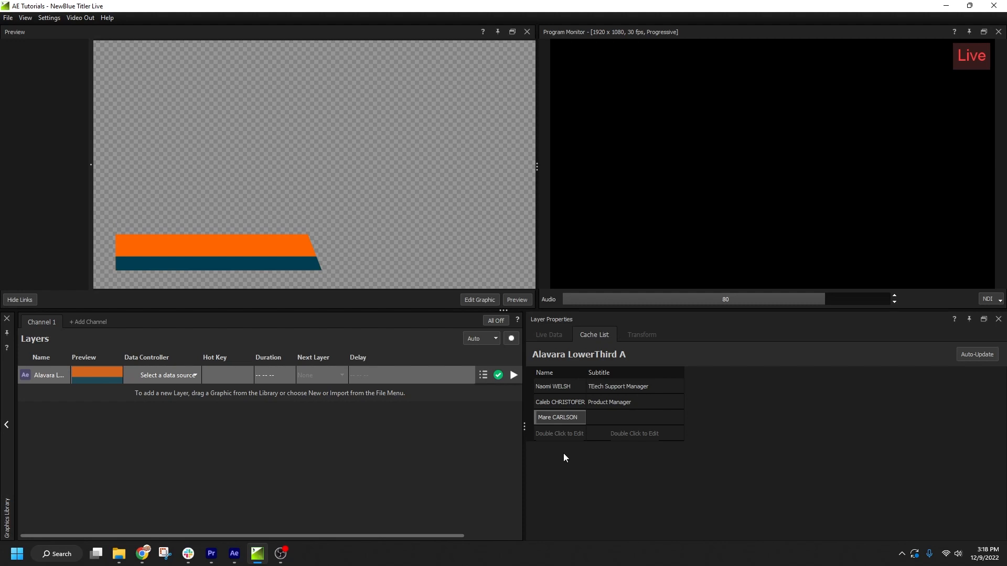
double_click(634, 418)
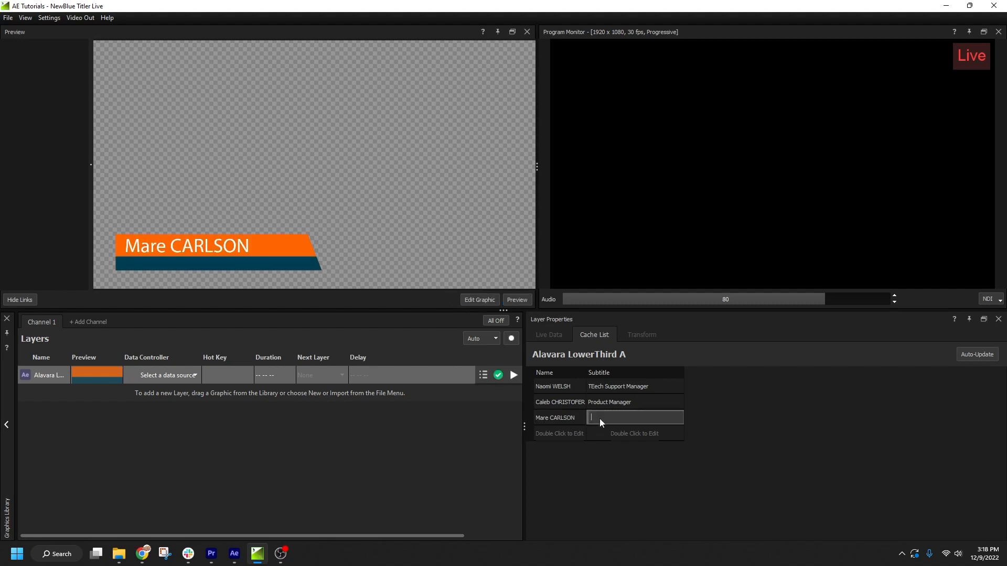
type("Dir")
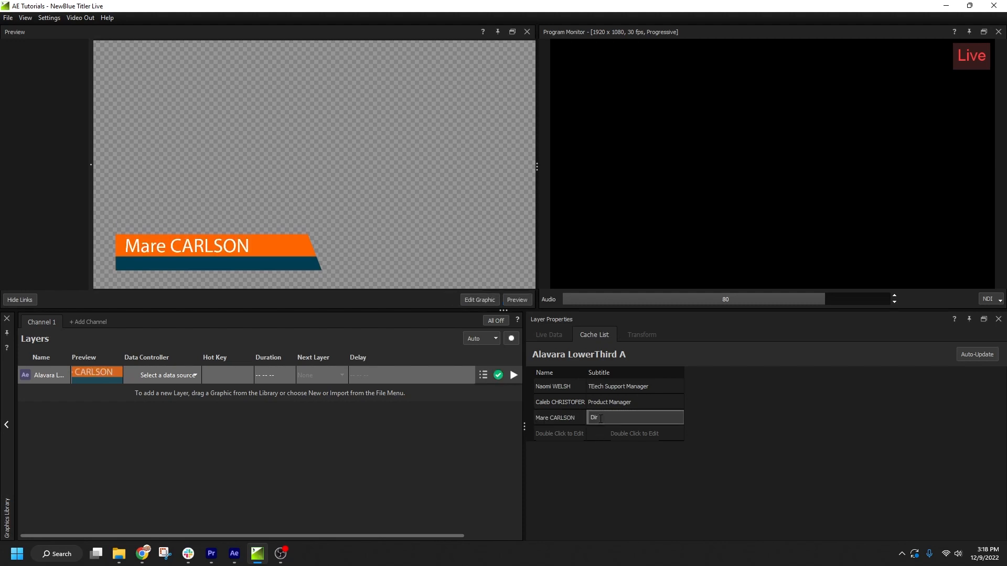
type("Engineering")
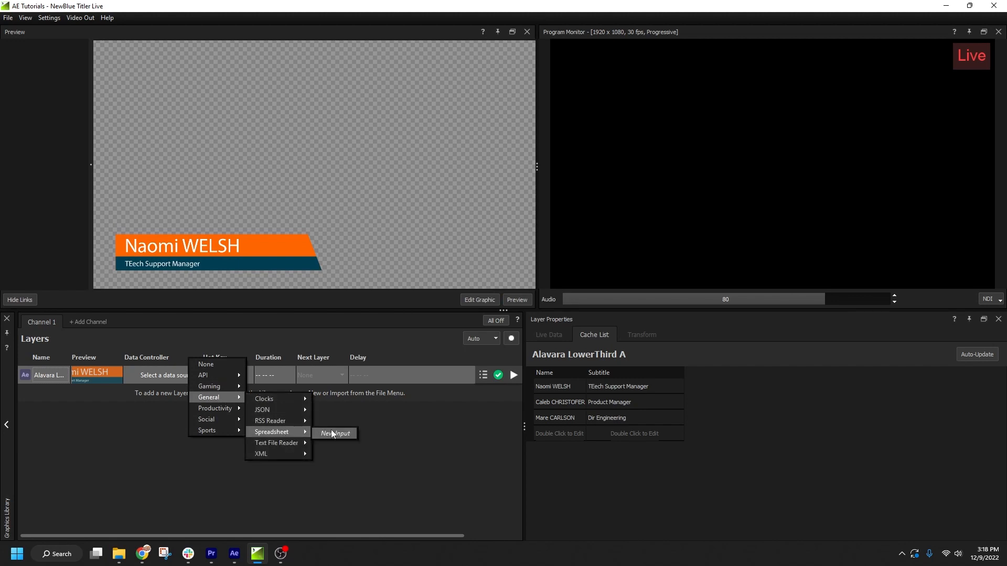
Drive the layer from a new NewBlue Contacts spreadsheet input and send all its rows to the cache list
left_click(334, 433)
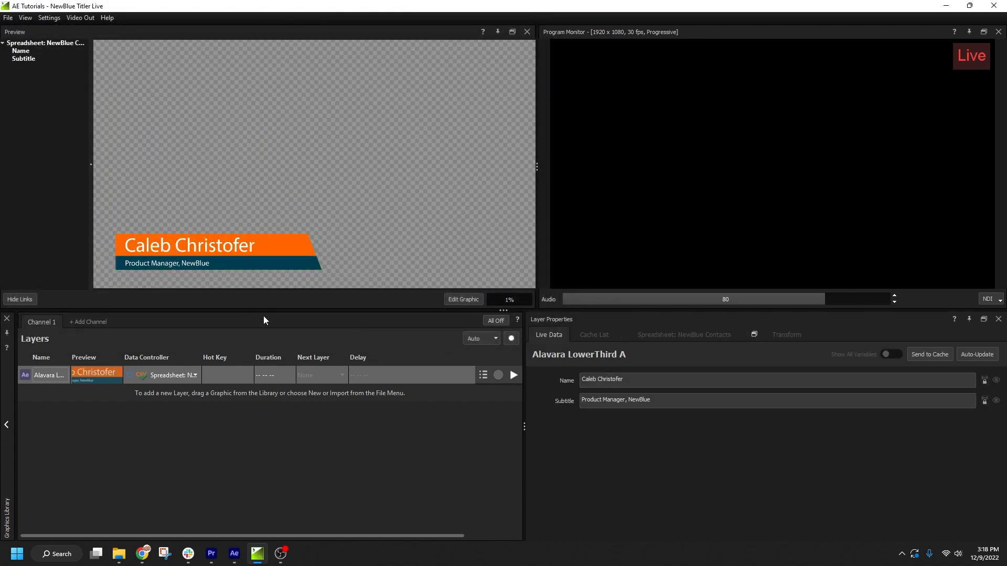
left_click(683, 335)
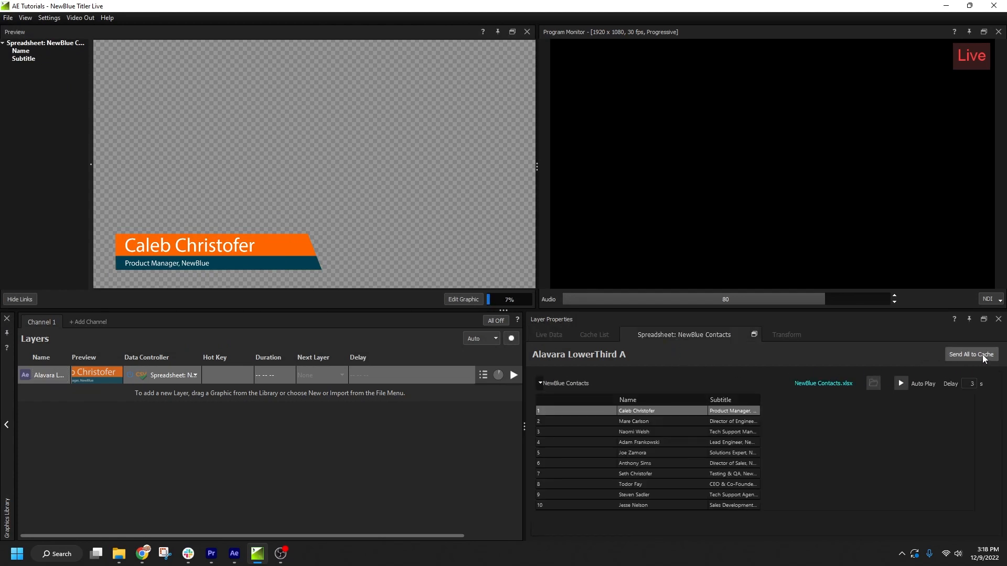
left_click(971, 355)
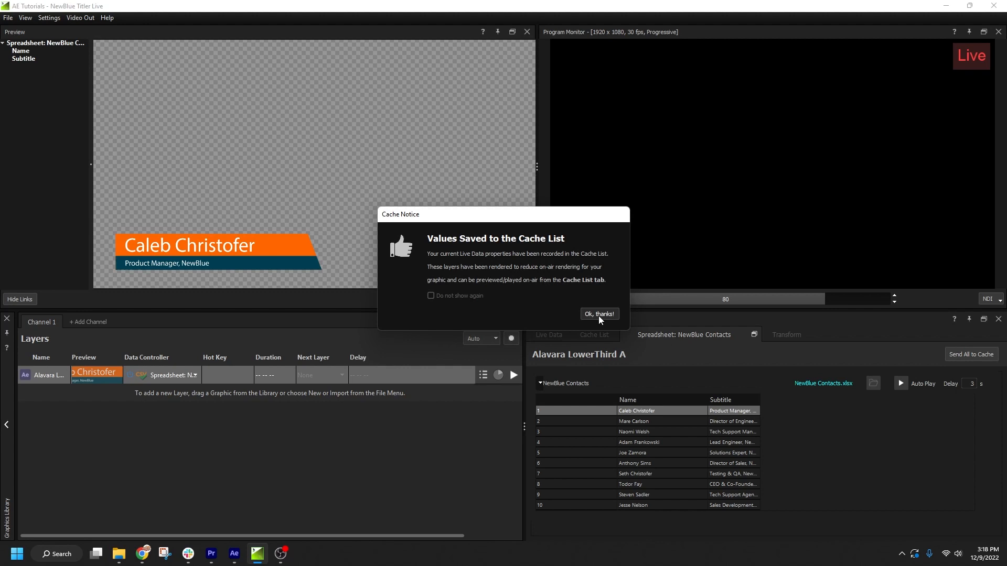
left_click(599, 314)
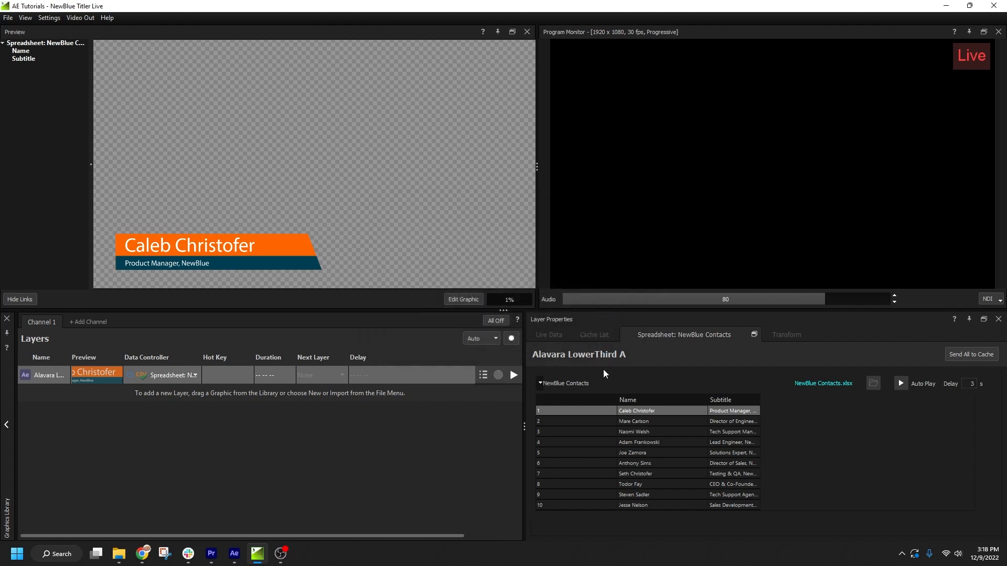
left_click(593, 334)
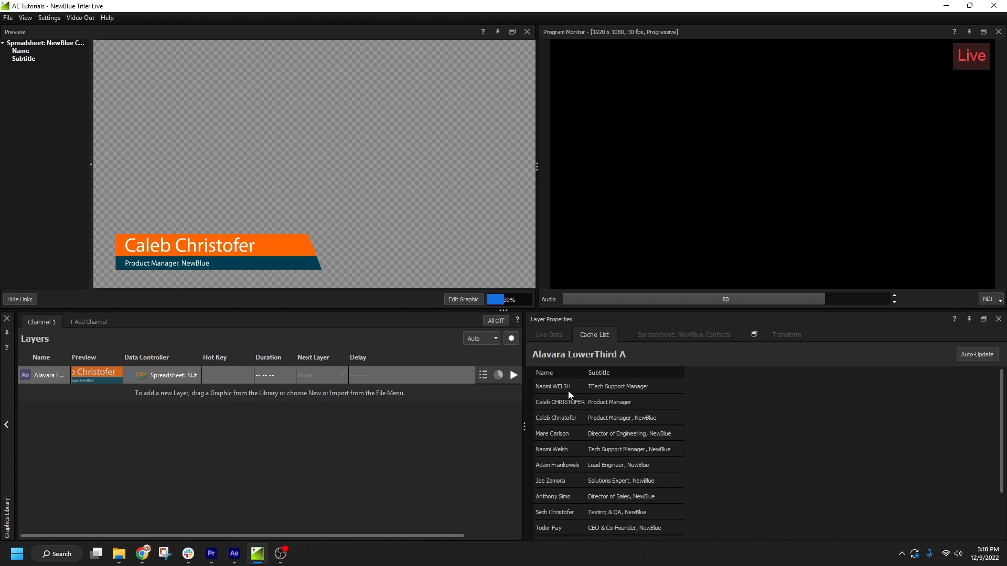
right_click(551, 386)
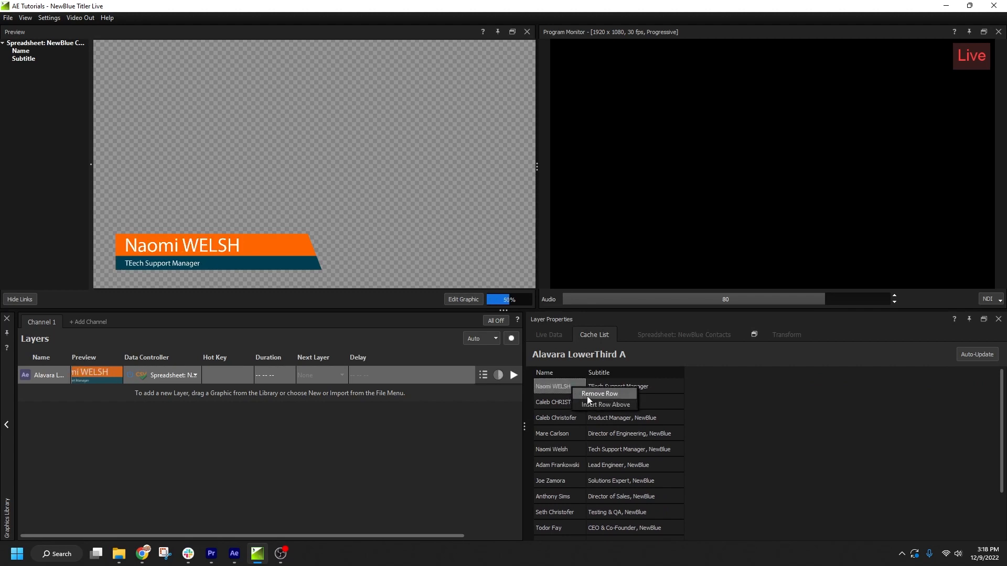
left_click(599, 394)
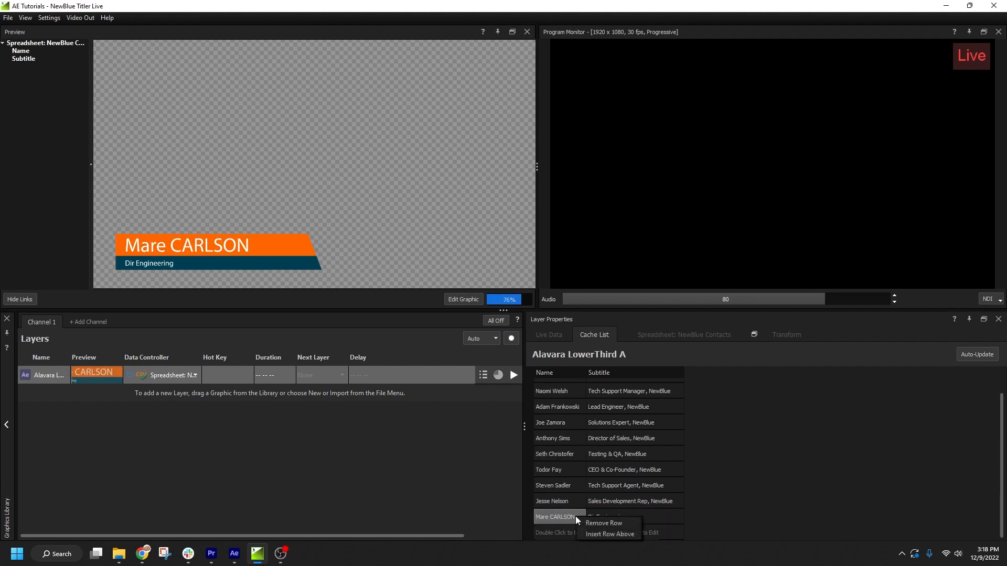
left_click(608, 534)
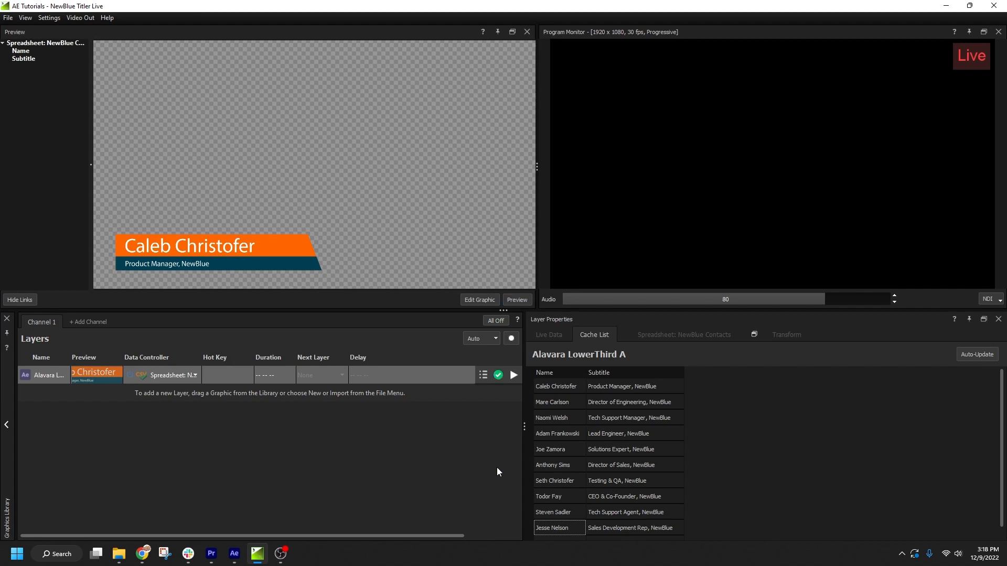
mouse_move(500, 481)
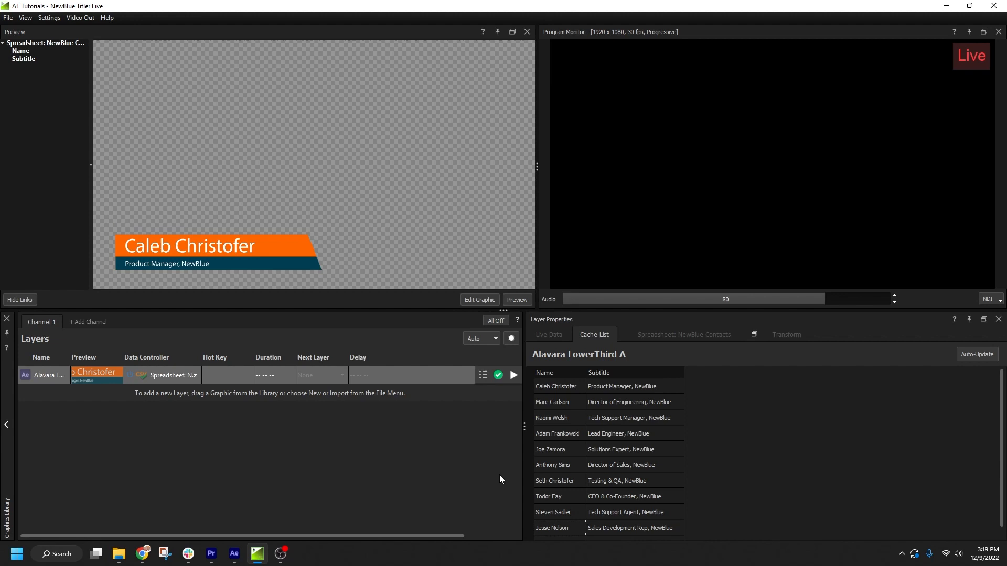
mouse_move(513, 429)
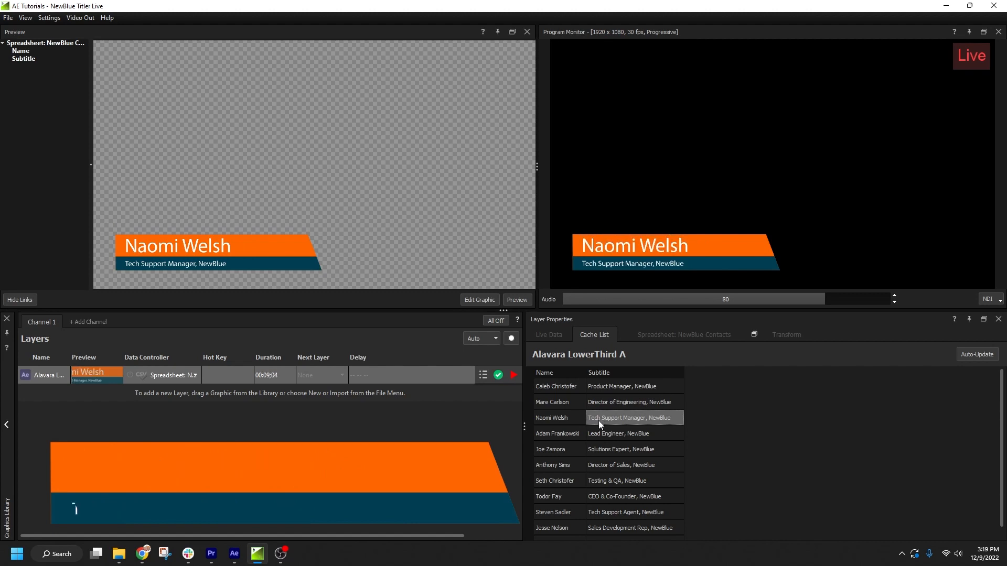
left_click(557, 433)
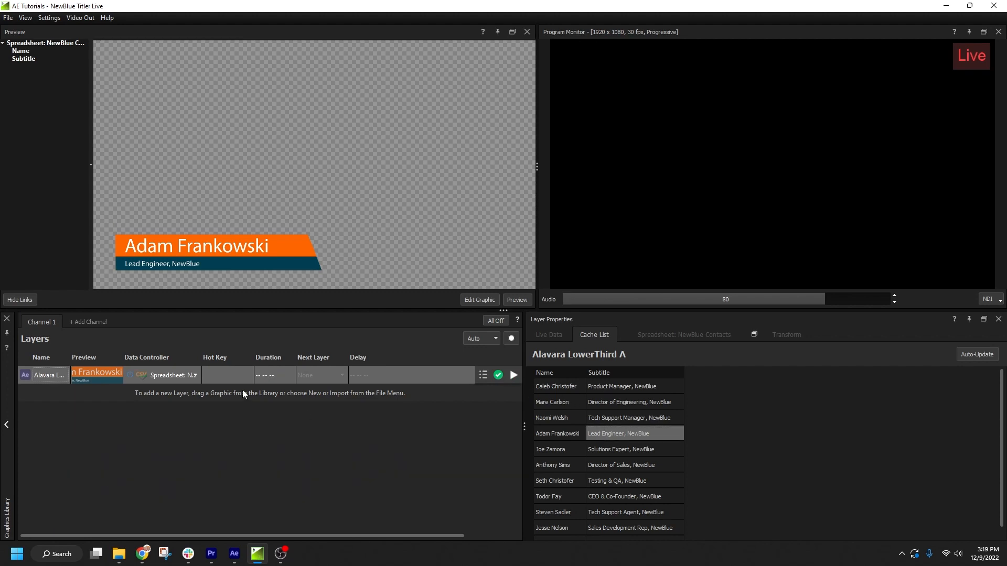
mouse_move(1, 96)
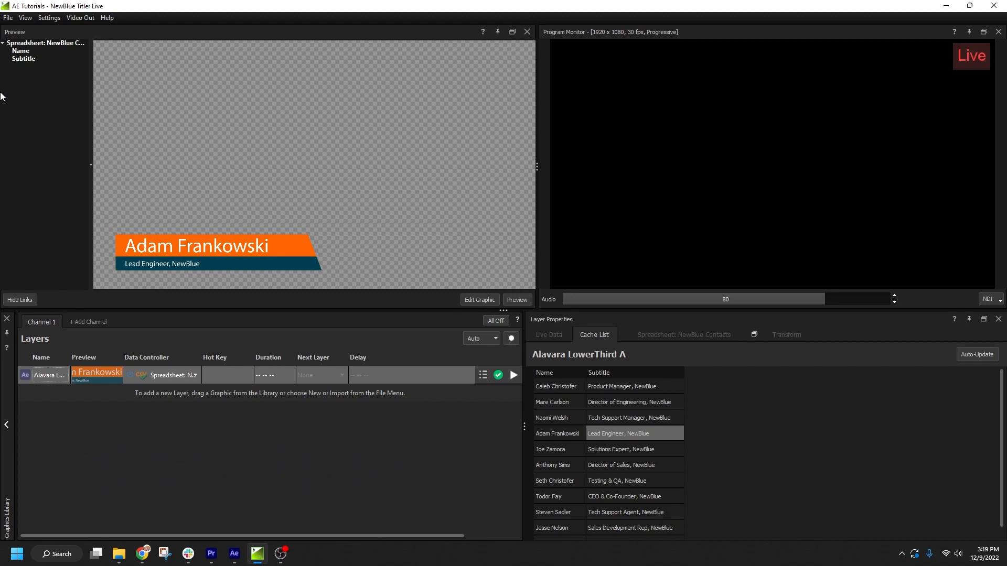
Save AE Tutorials as a Titler Live project package + cache (*.nbtlpkg) in the L2P Testing folder
left_click(7, 18)
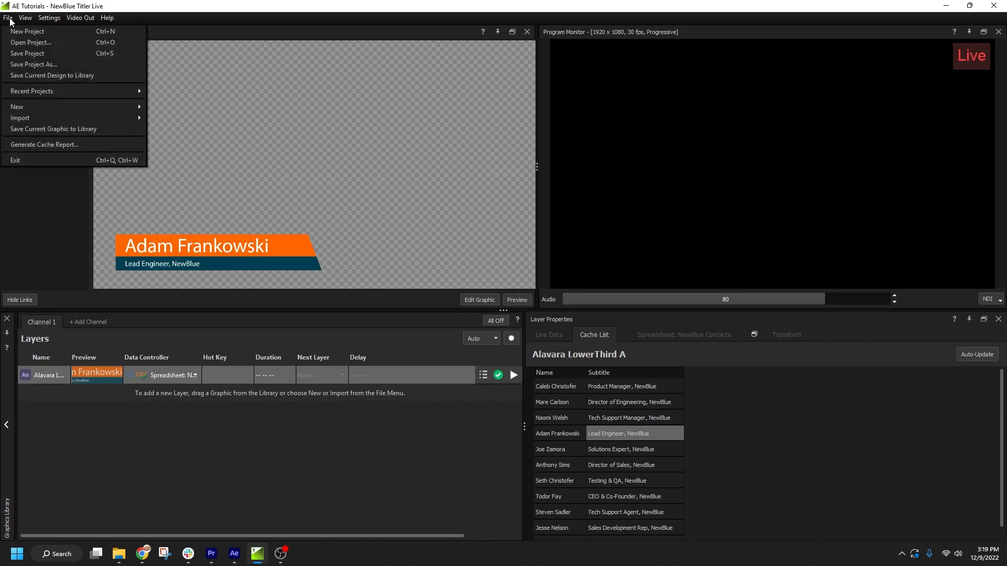
left_click(34, 64)
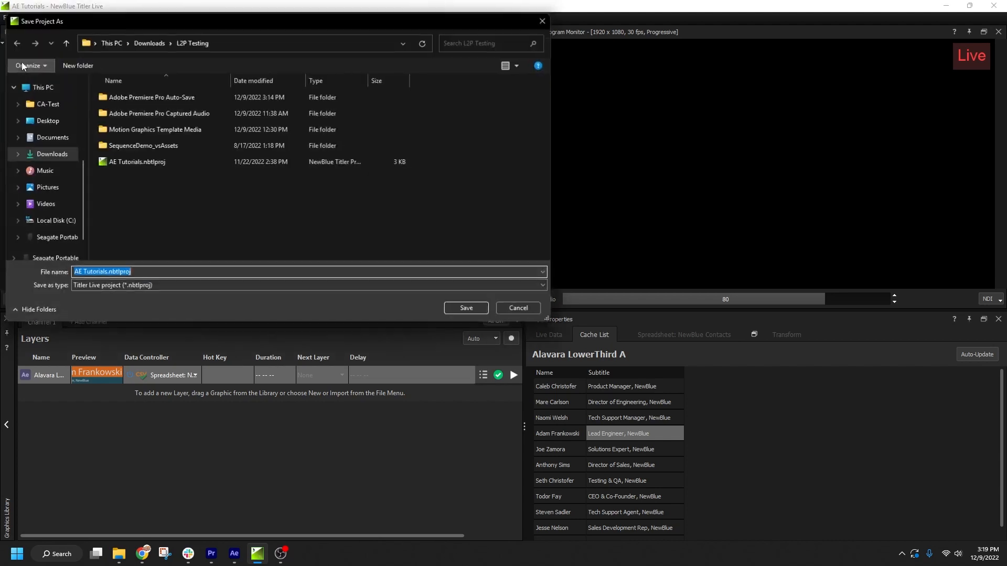
left_click(308, 285)
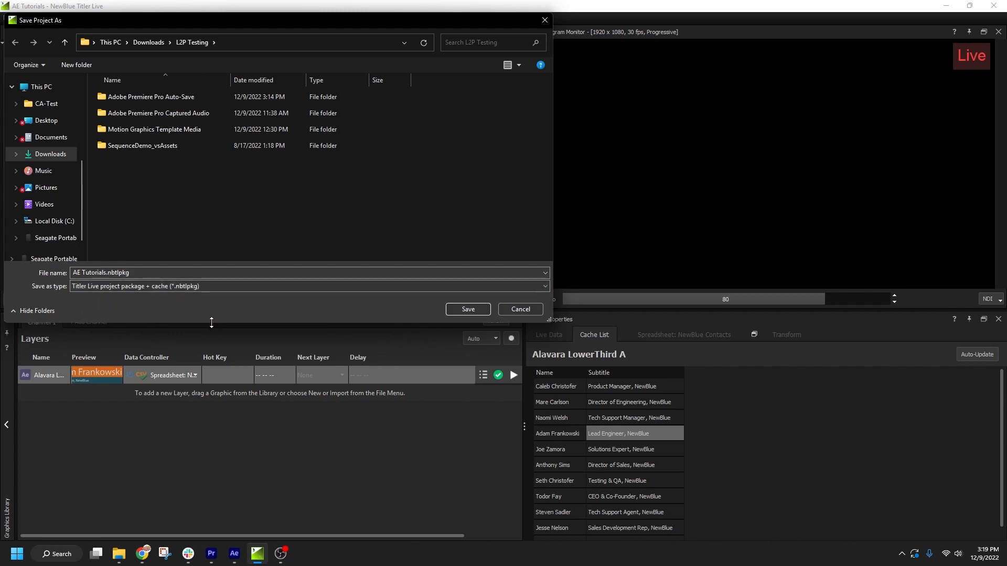
mouse_move(190, 312)
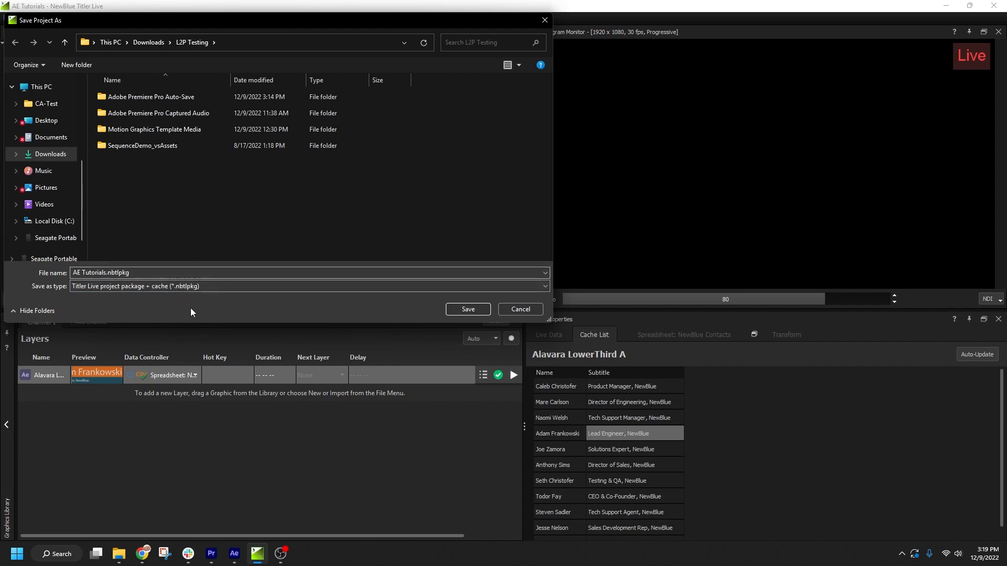
mouse_move(341, 471)
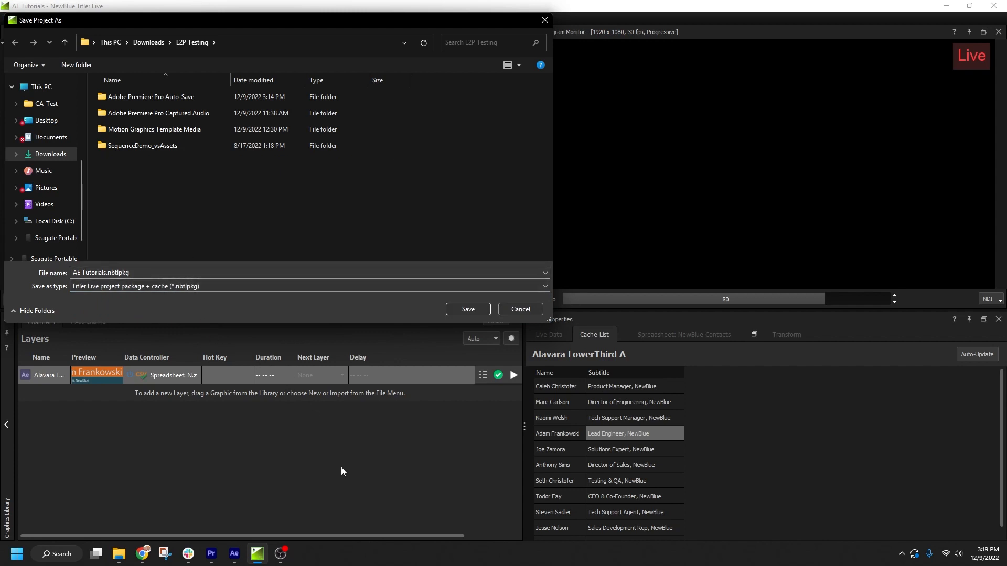